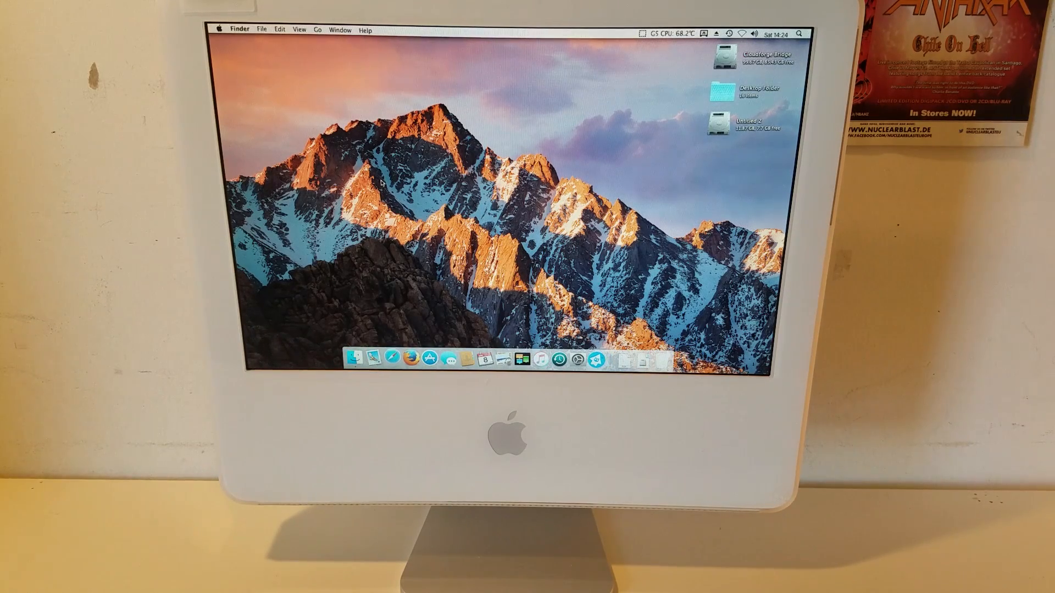
Launch Safari from the Dock showing google.com and choose an item from its application menu.
click(400, 357)
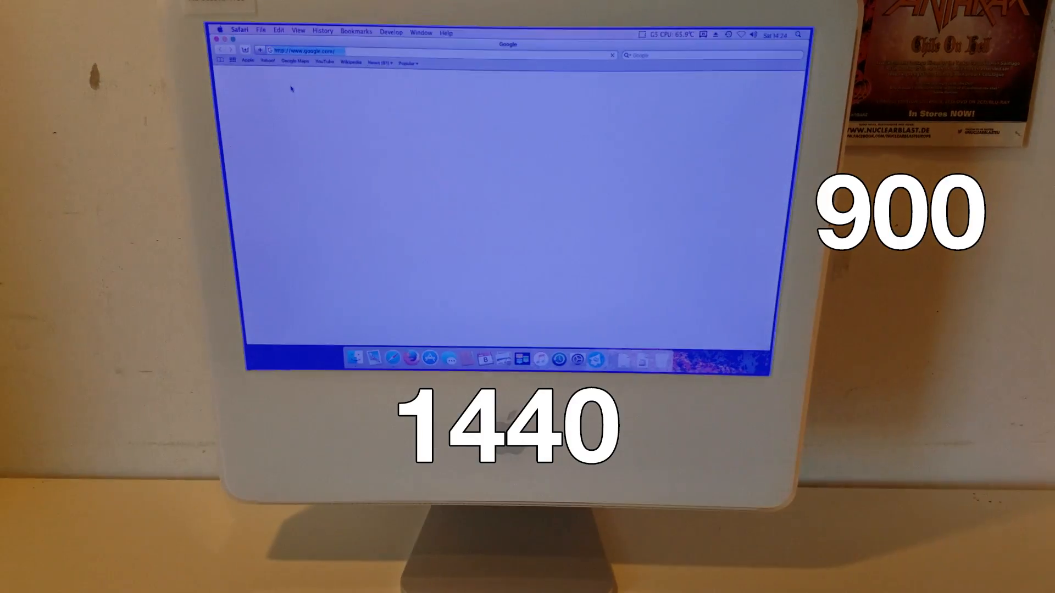
click(238, 31)
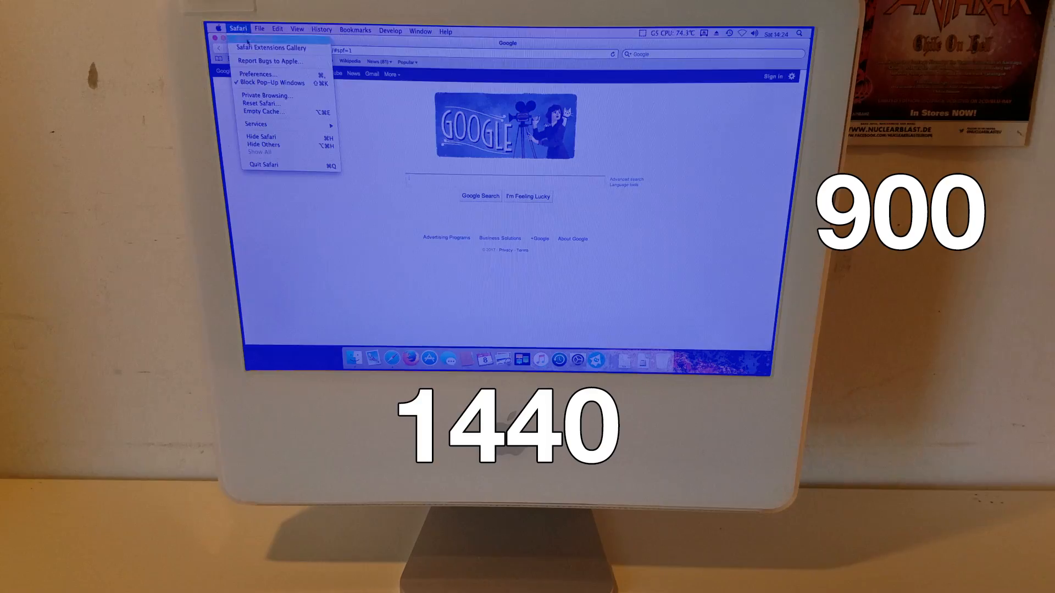
click(264, 164)
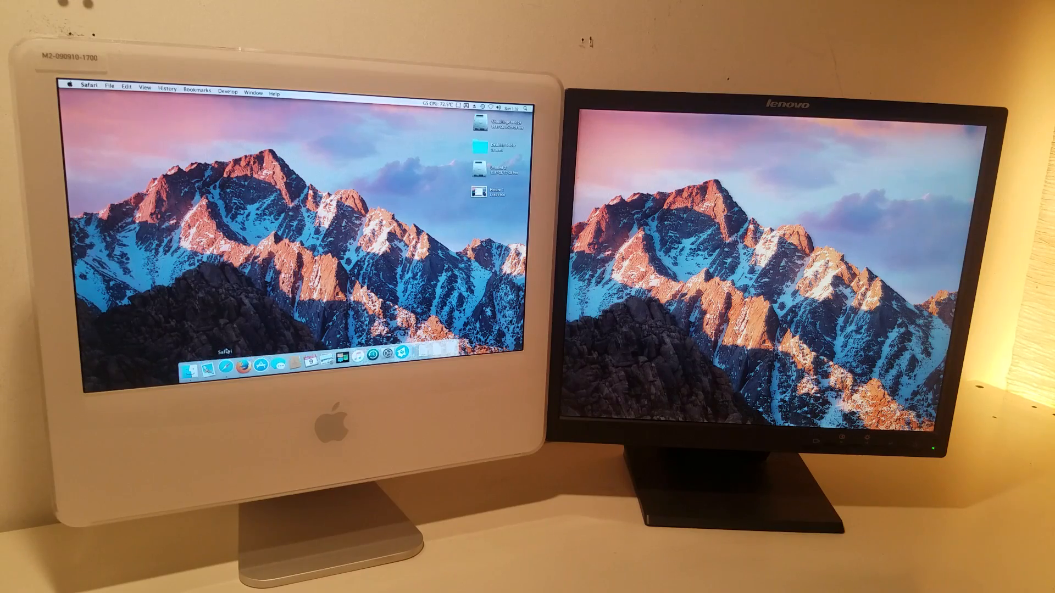
Launch Safari from the Dock so the Google home page fills the iMac screen.
click(210, 353)
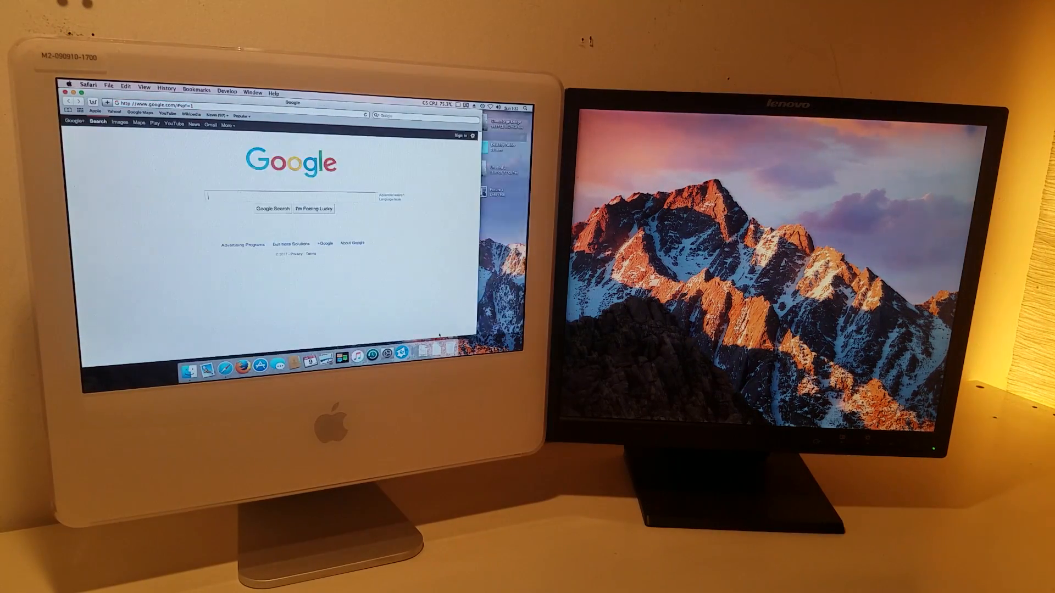